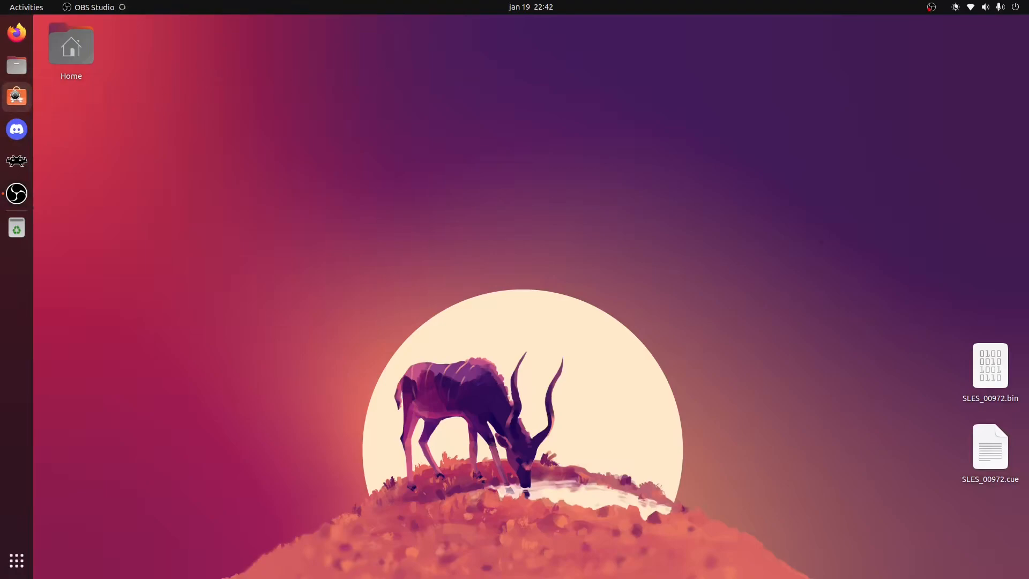
- Open Ubuntu Software from the dock to reach Brasero's app page
left_click(16, 96)
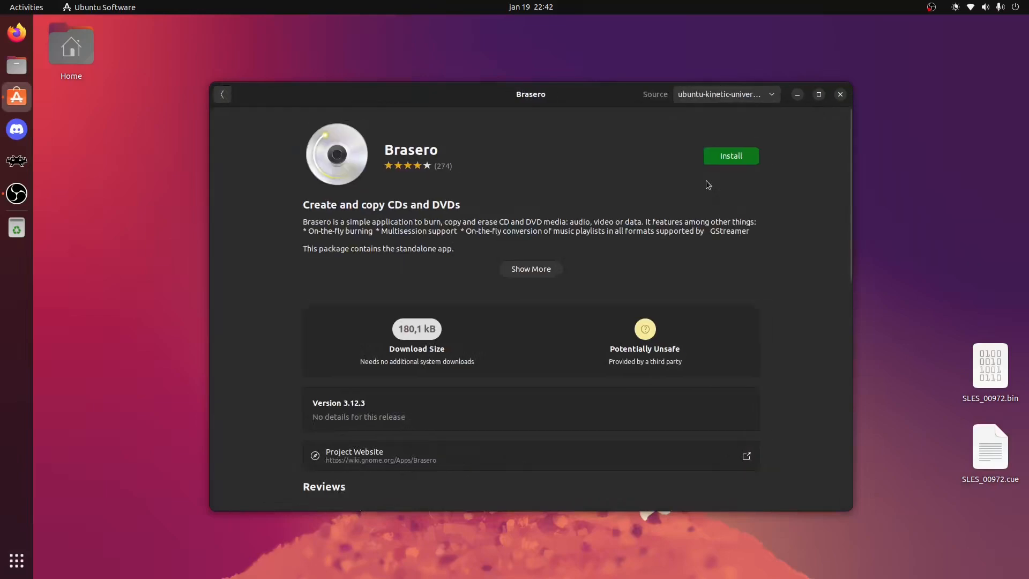
- Install Brasero from its Ubuntu Software page
left_click(730, 155)
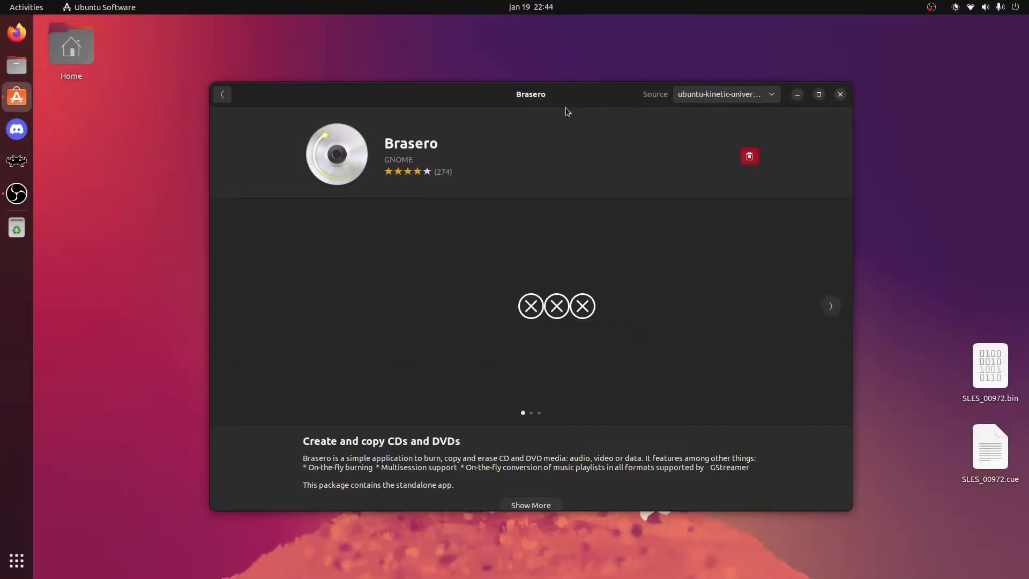
mouse_move(304, 230)
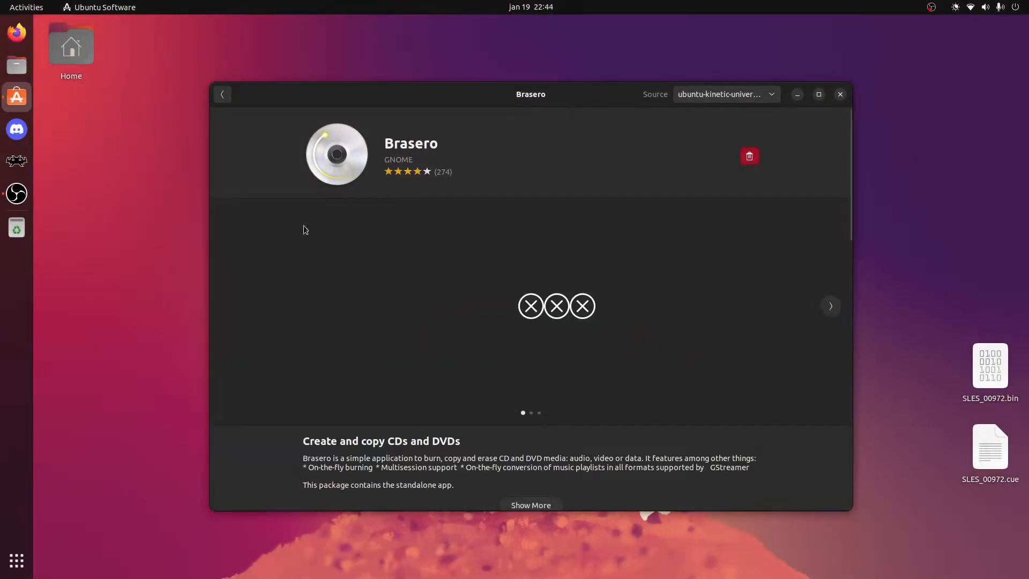
- Launch Brasero from the GNOME Shell application grid
left_click(15, 562)
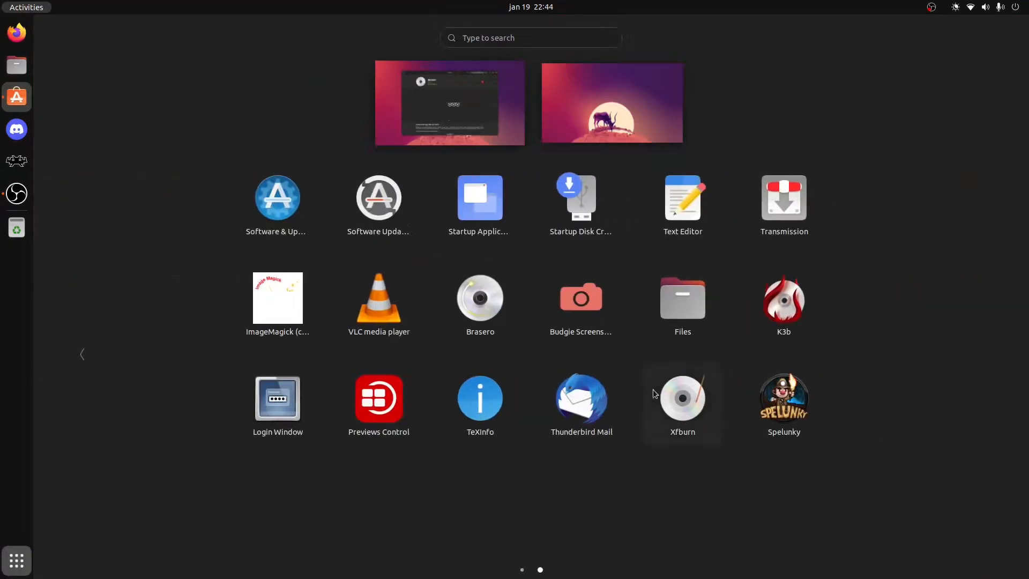
mouse_move(520, 325)
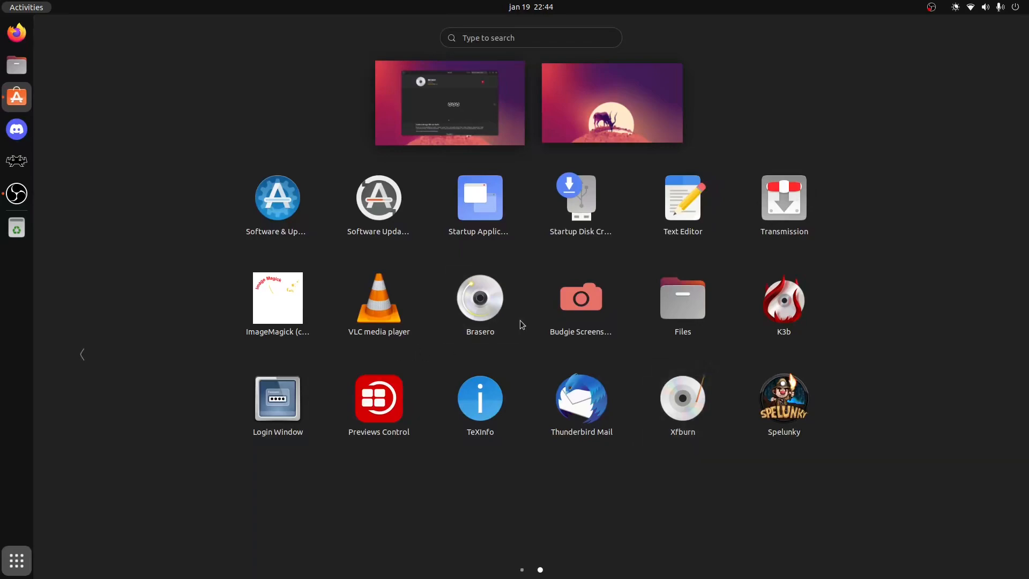
left_click(480, 296)
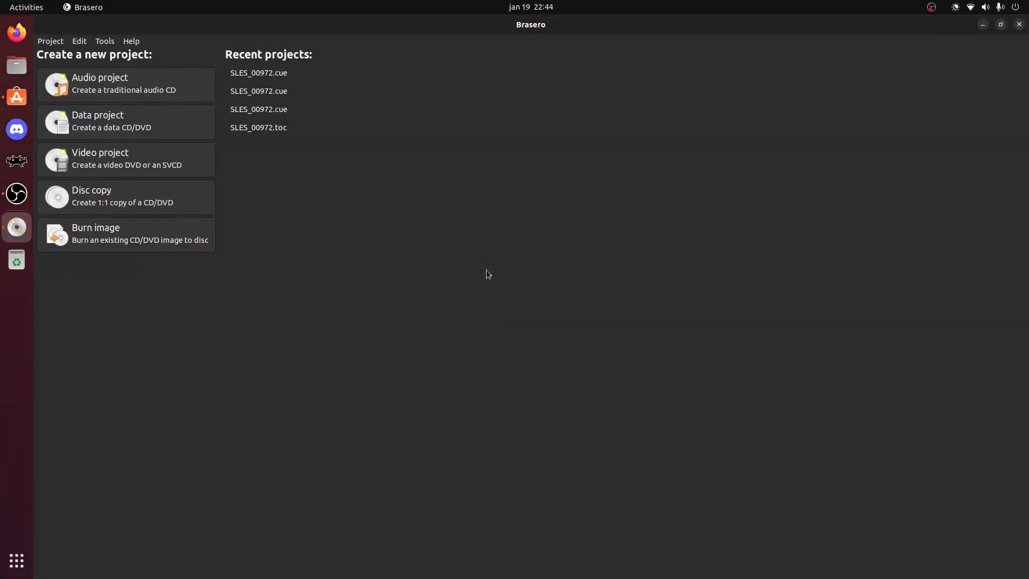
mouse_move(178, 206)
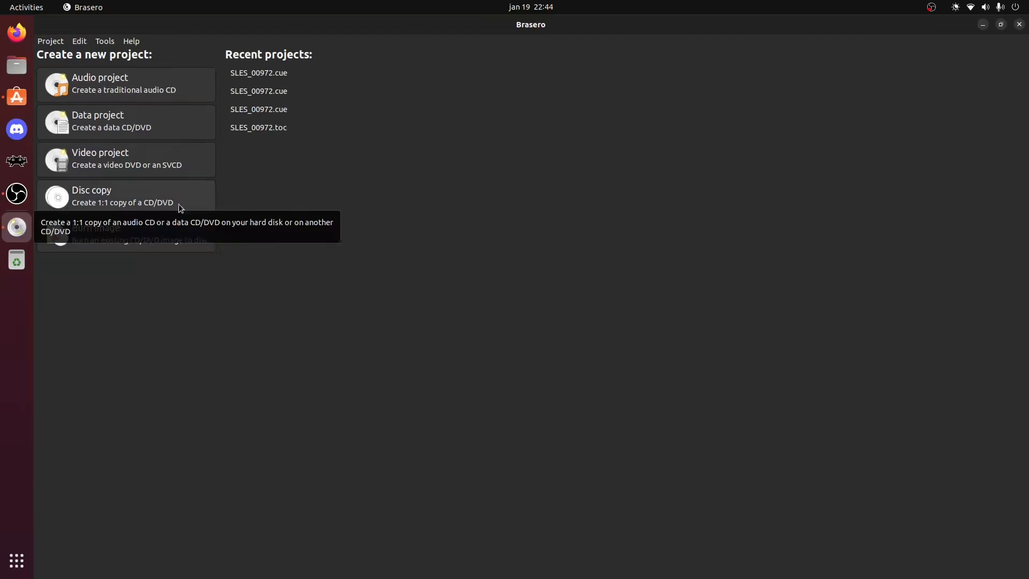
mouse_move(186, 204)
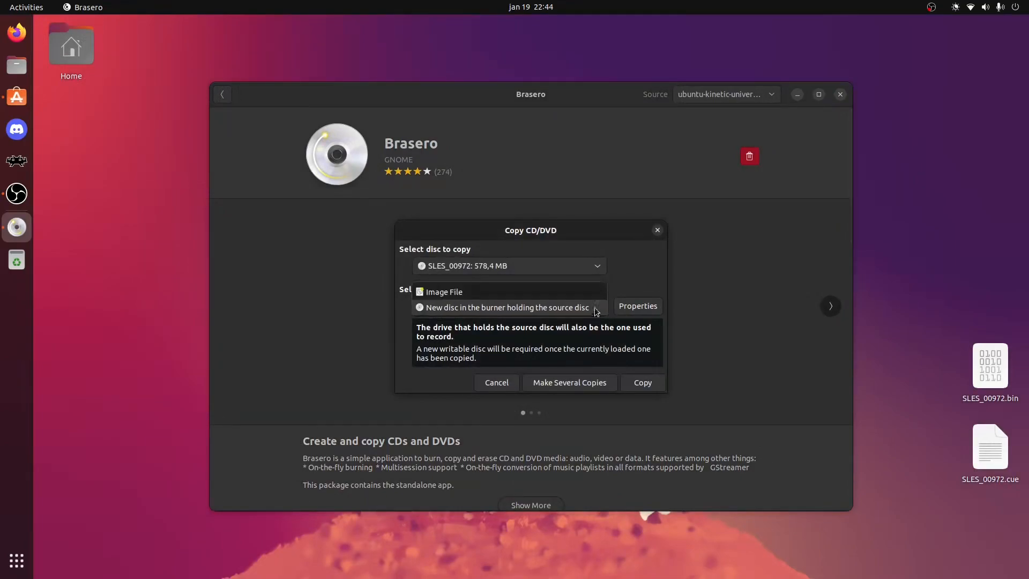
mouse_move(575, 303)
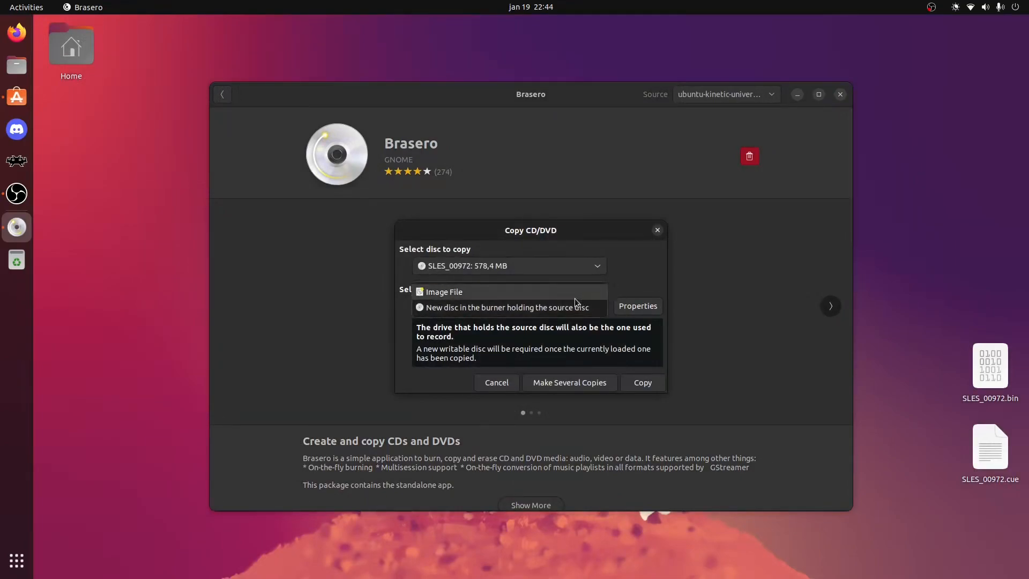
- Choose Image File as the copy destination, producing SLES_00972.toc in the home folder
left_click(443, 292)
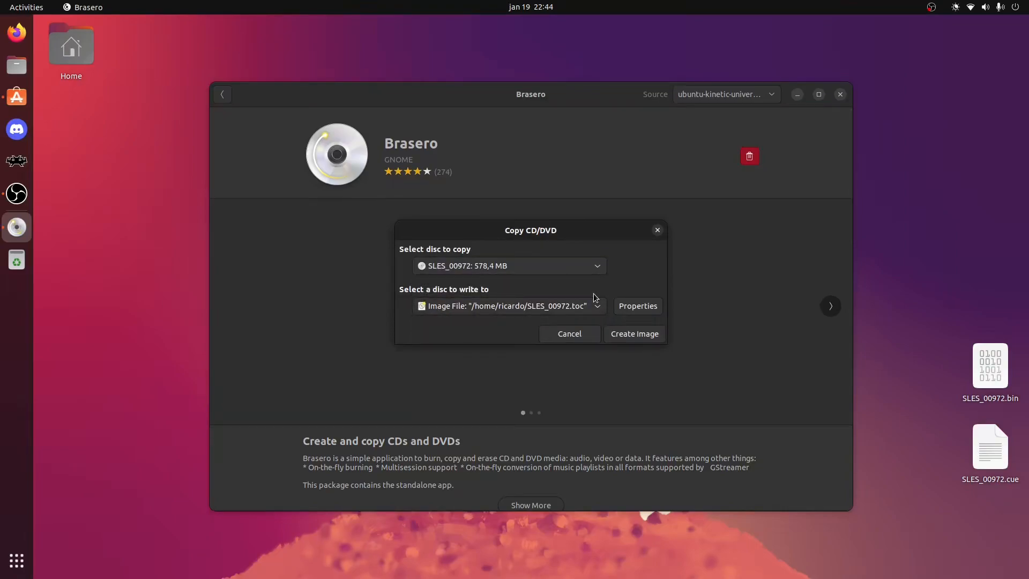
mouse_move(637, 306)
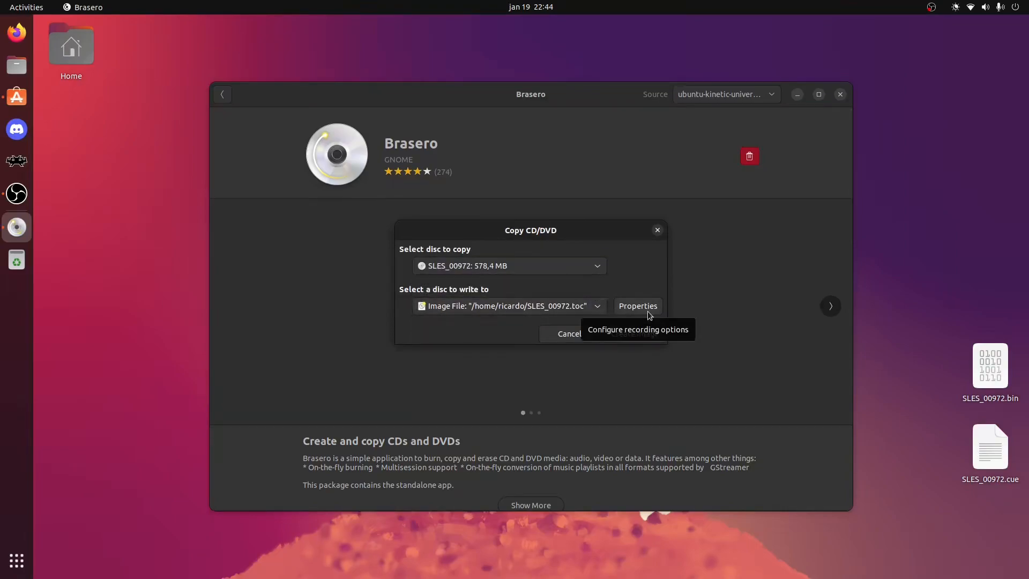
mouse_move(647, 257)
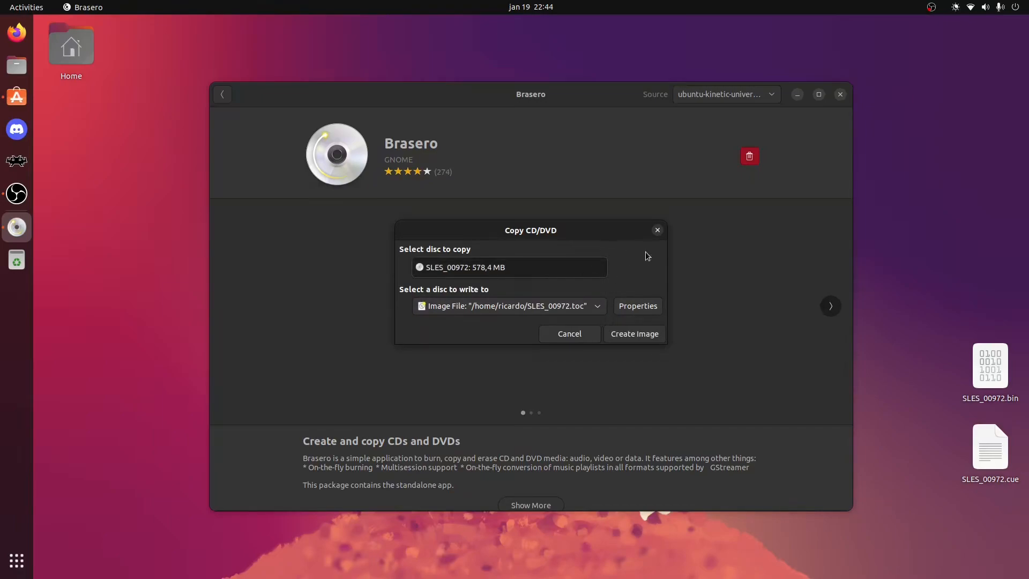
left_click(508, 267)
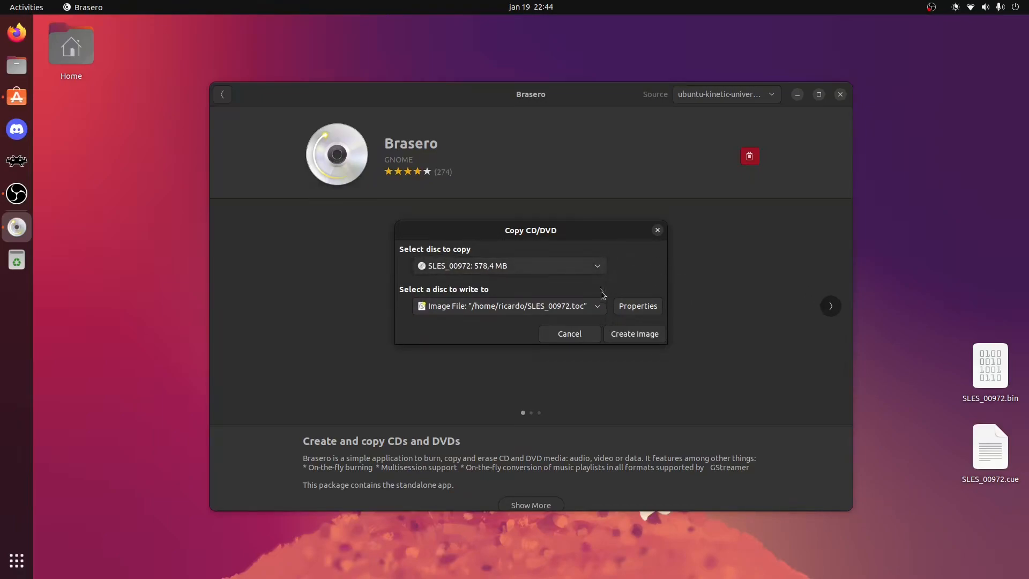
- Change the image type to Cue image (SLES_00972.cue) and start creating the image
left_click(636, 306)
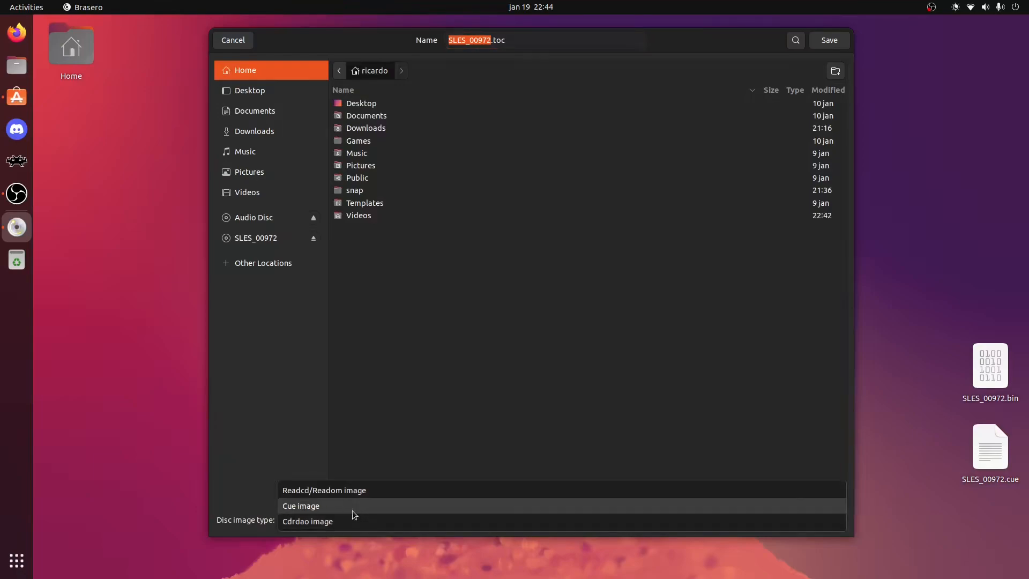
left_click(301, 505)
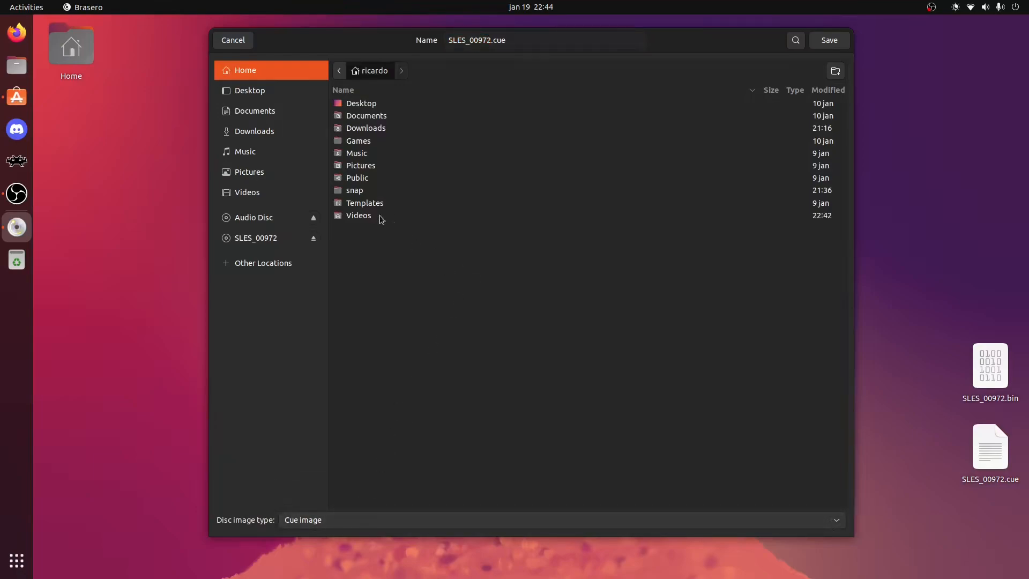
mouse_move(736, 464)
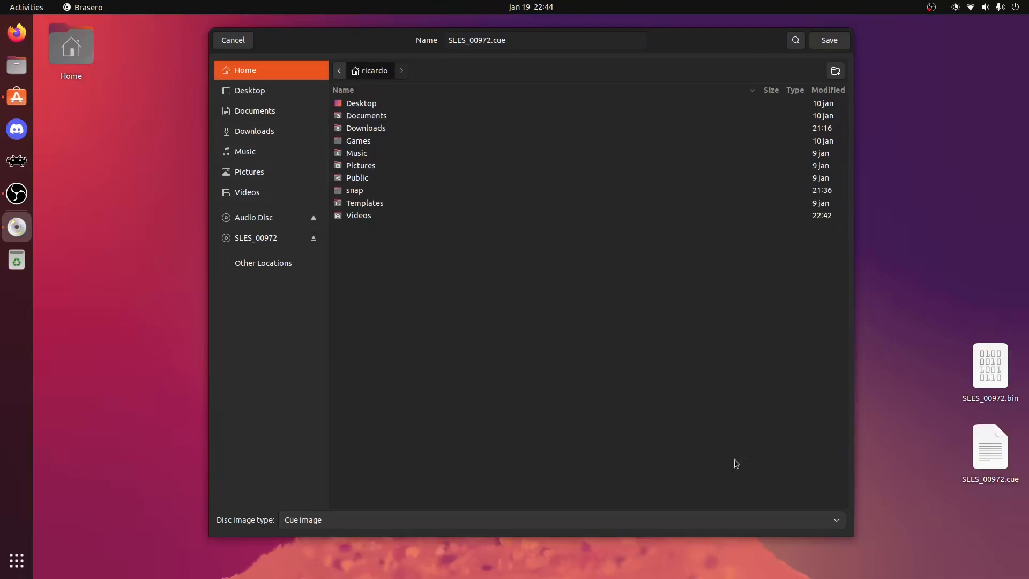
mouse_move(842, 47)
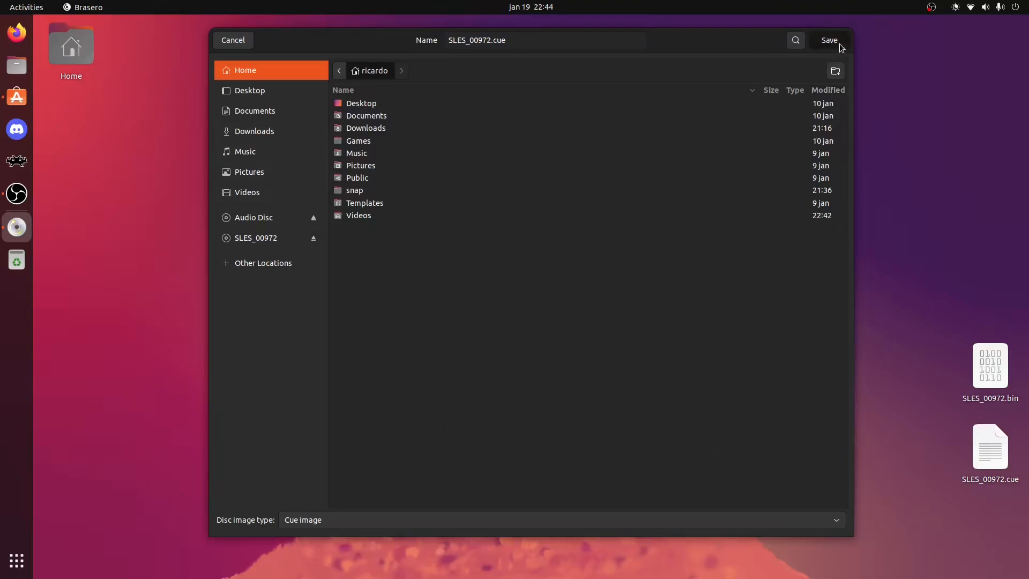
left_click(829, 40)
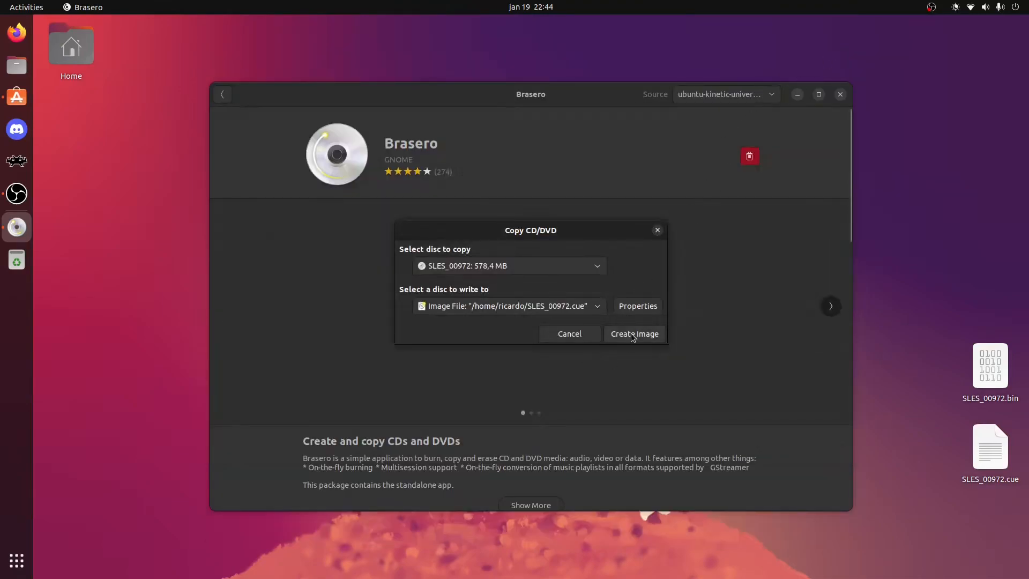
left_click(633, 333)
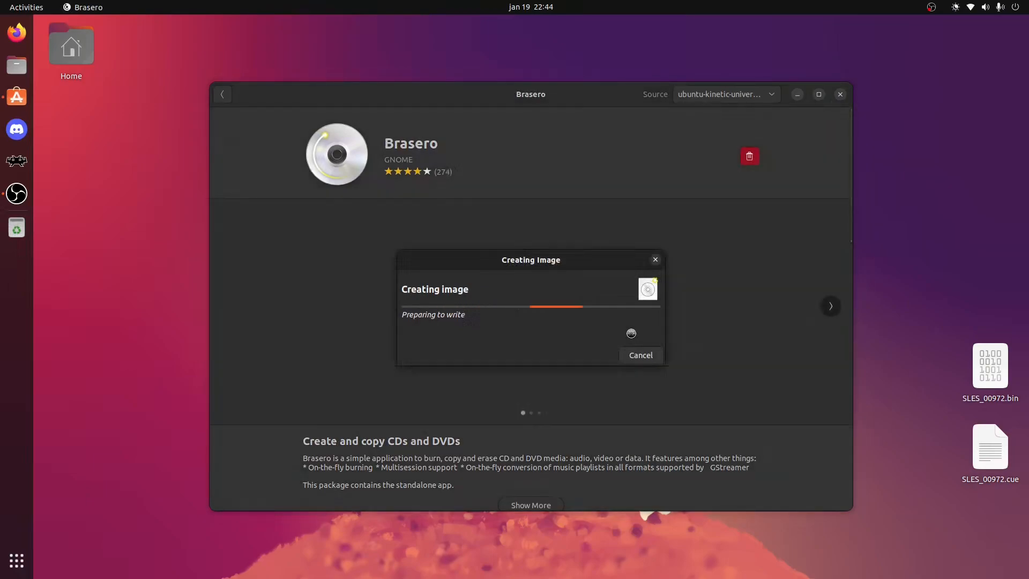